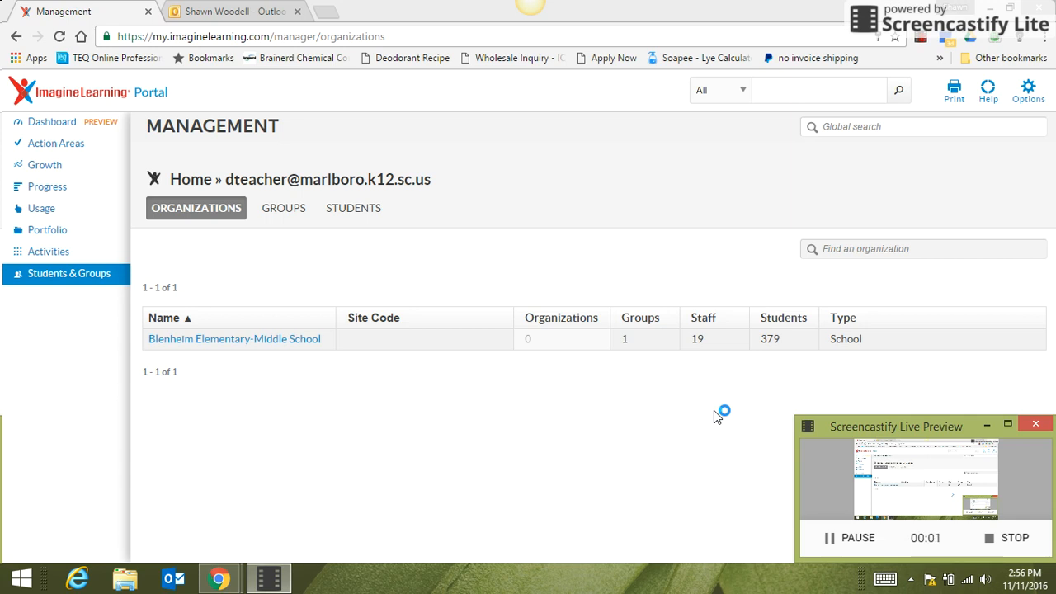
mouse_move(769, 393)
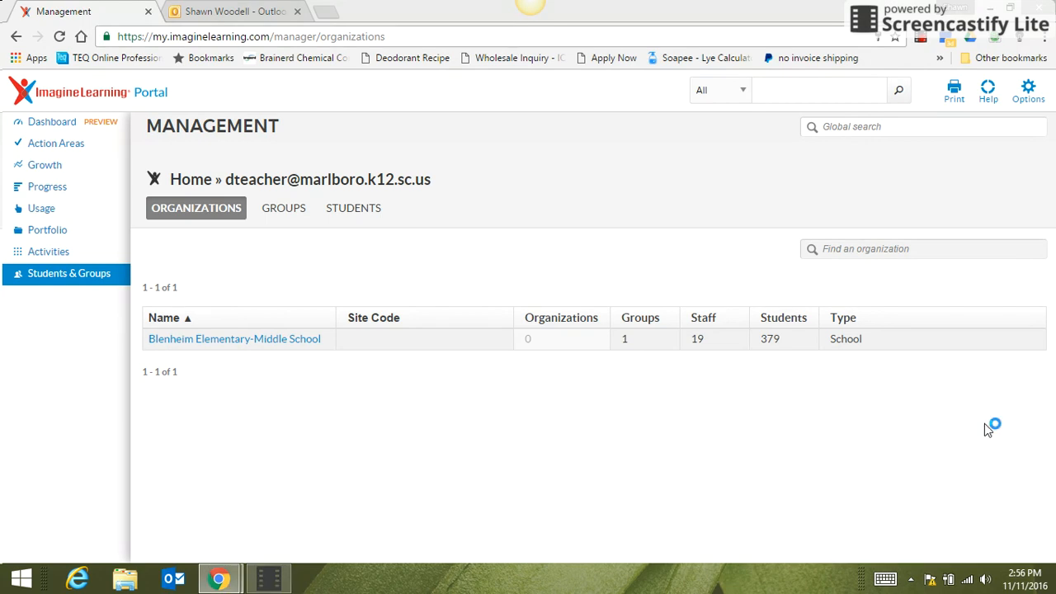
mouse_move(876, 436)
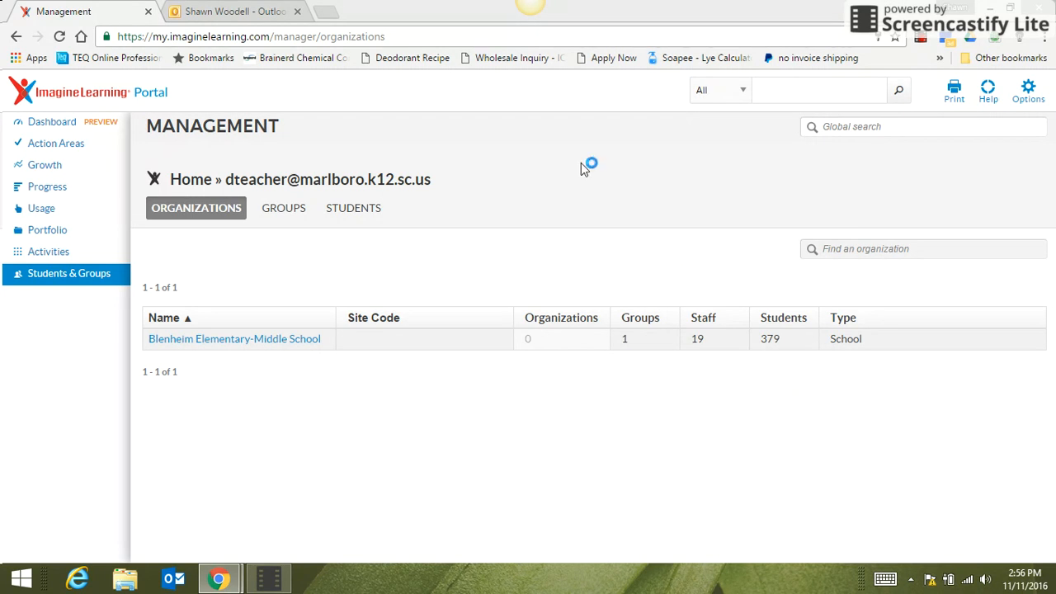
mouse_move(66, 274)
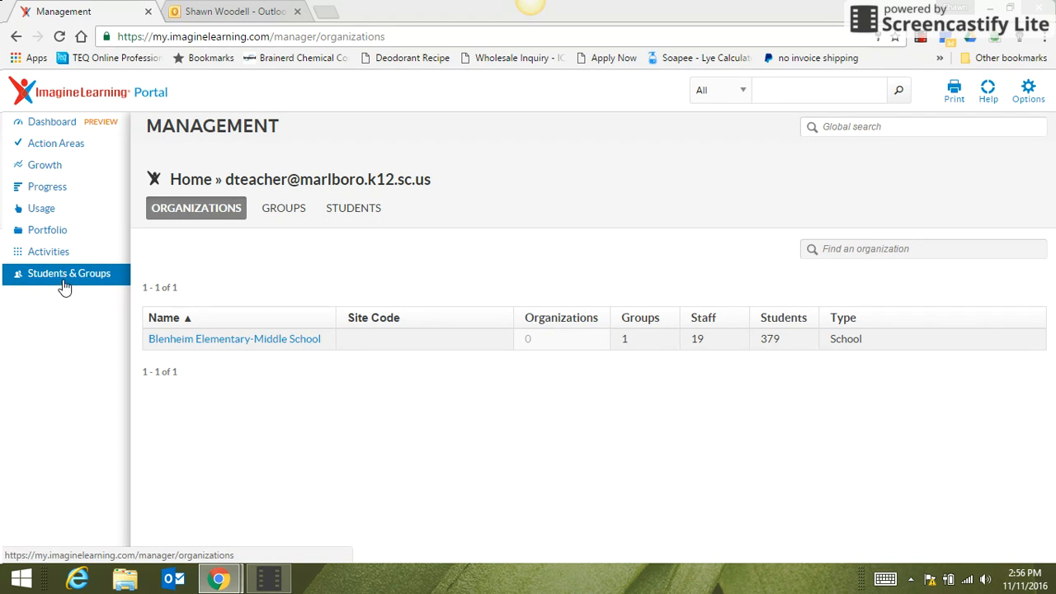
mouse_move(63, 284)
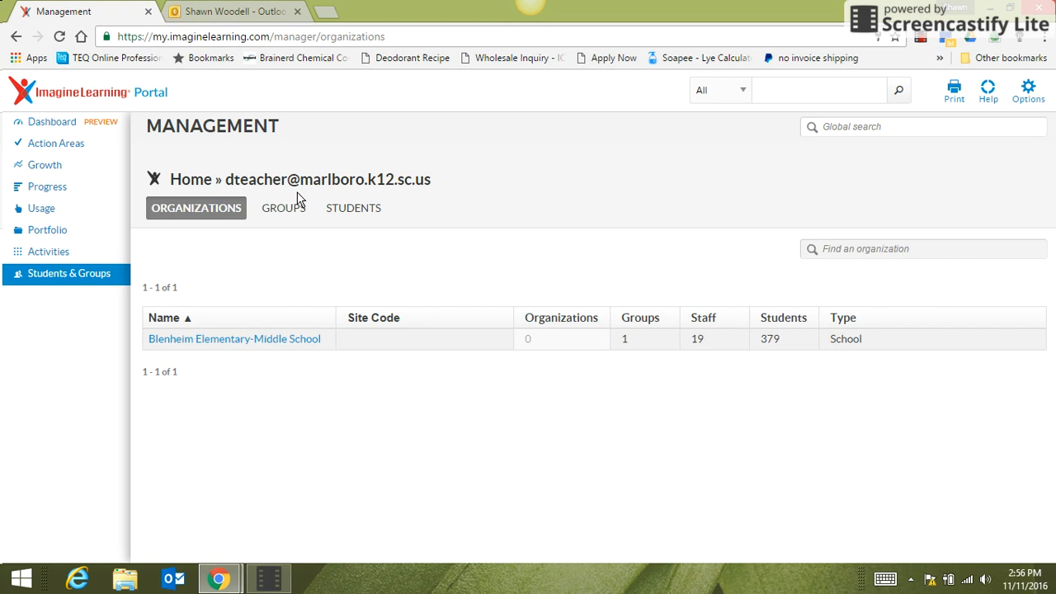
left_click(284, 207)
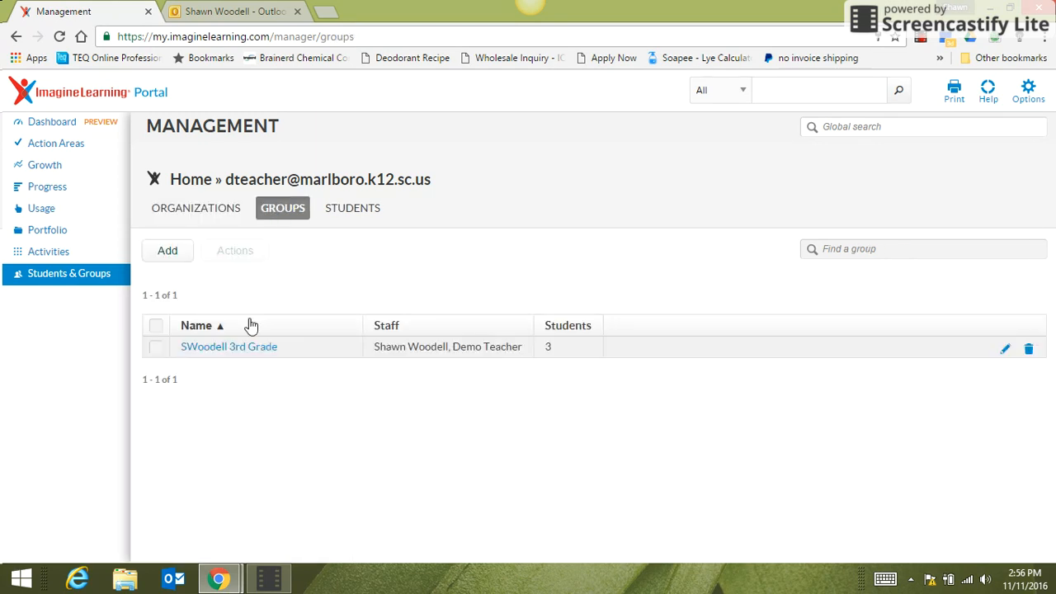
mouse_move(231, 347)
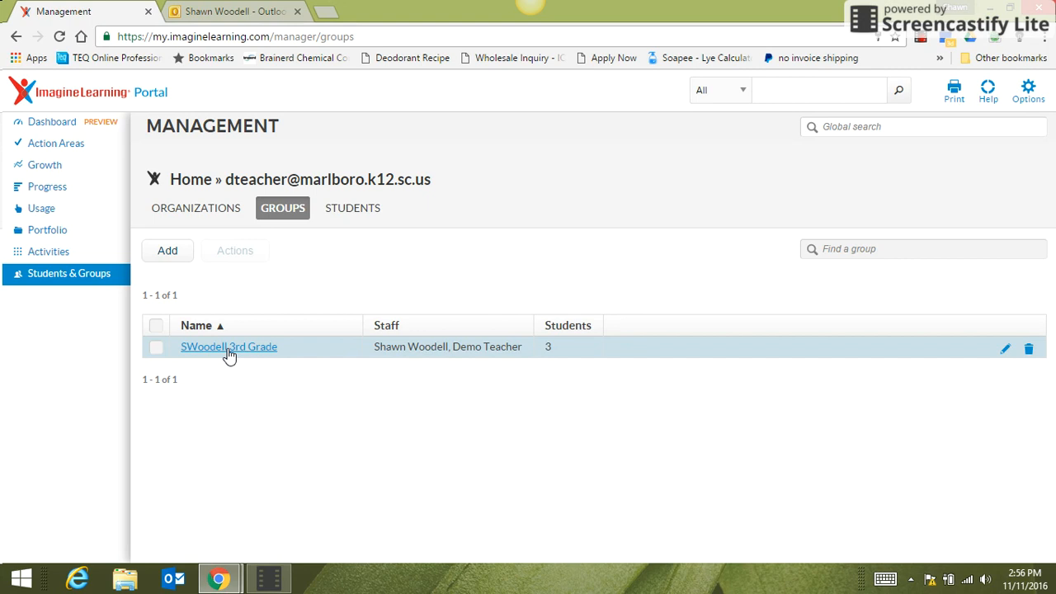
left_click(228, 346)
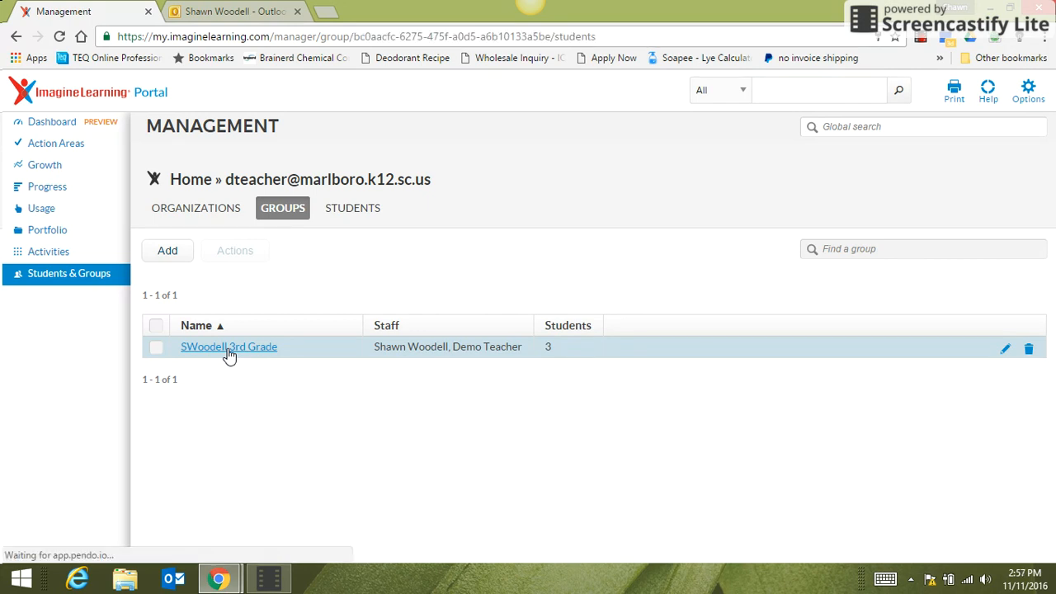
left_click(227, 347)
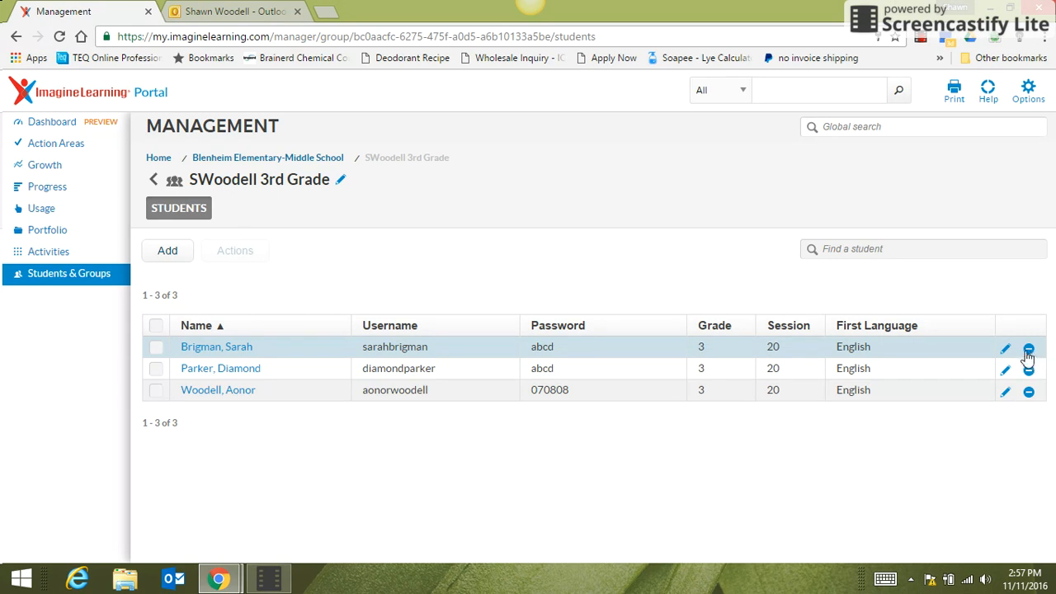
mouse_move(1029, 348)
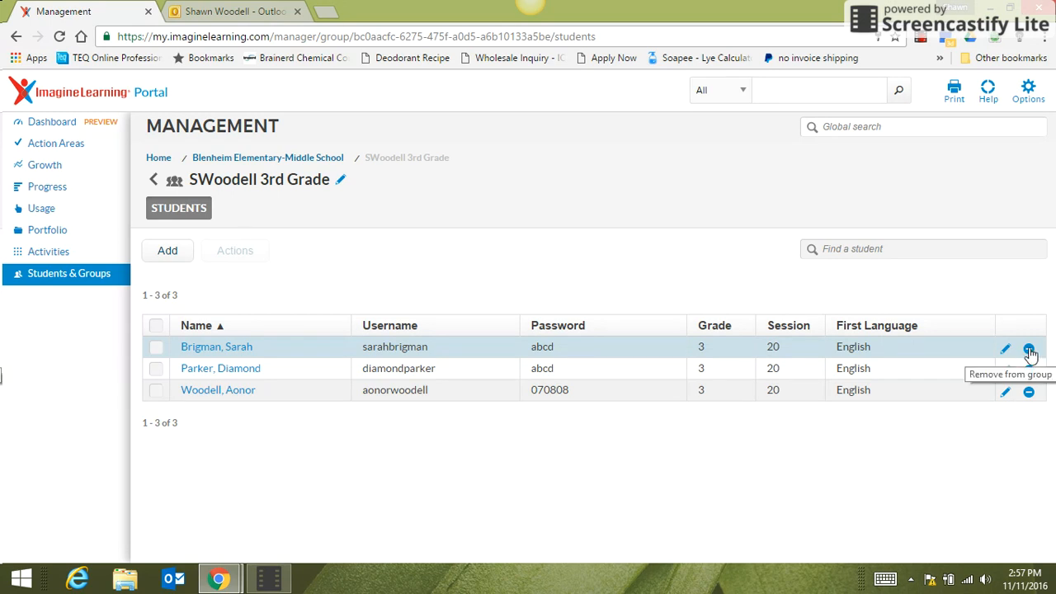
left_click(1030, 346)
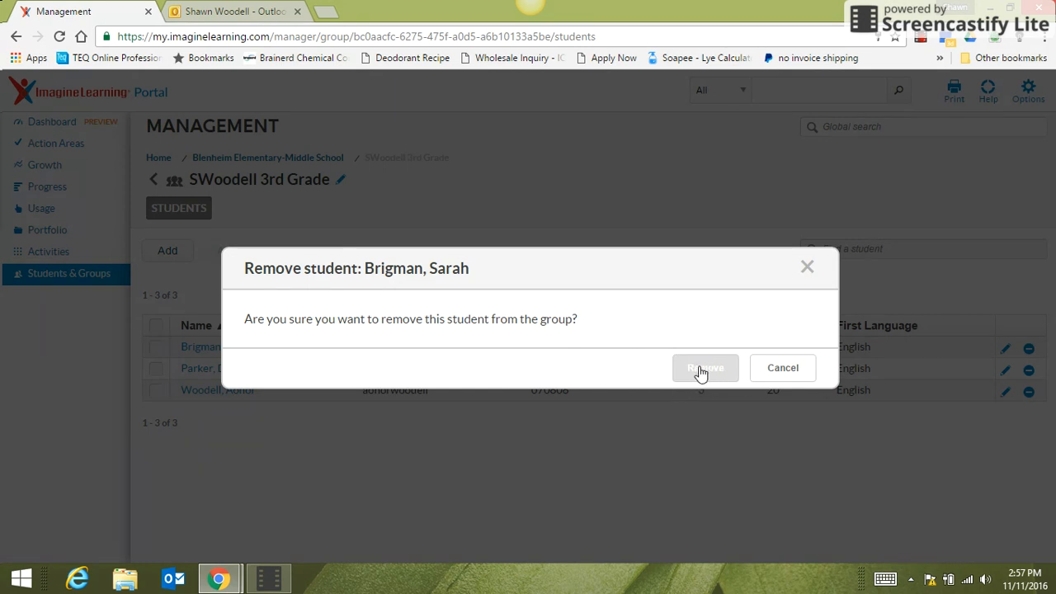
left_click(707, 368)
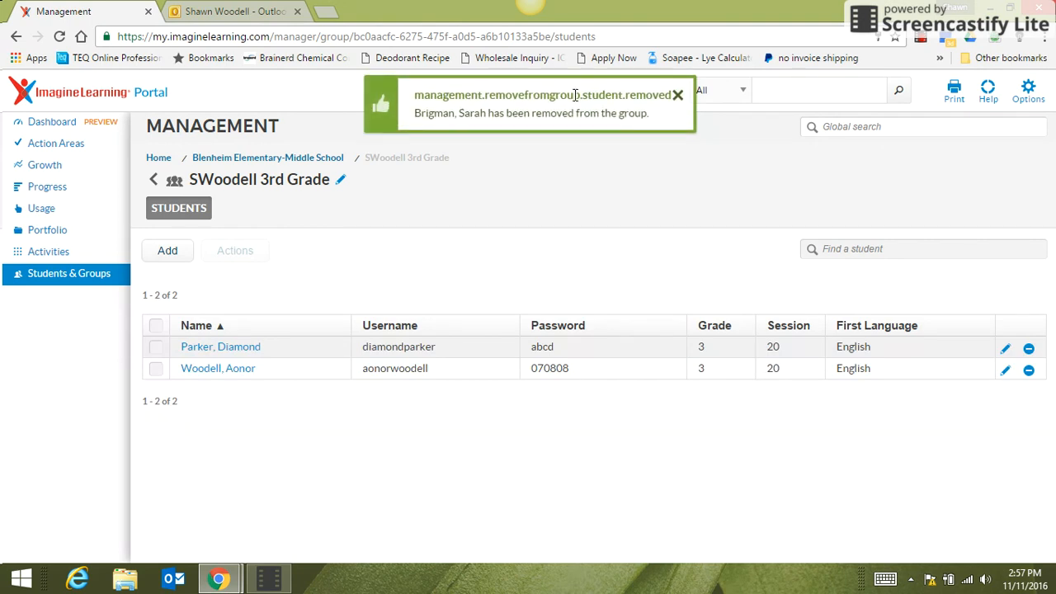
mouse_move(512, 238)
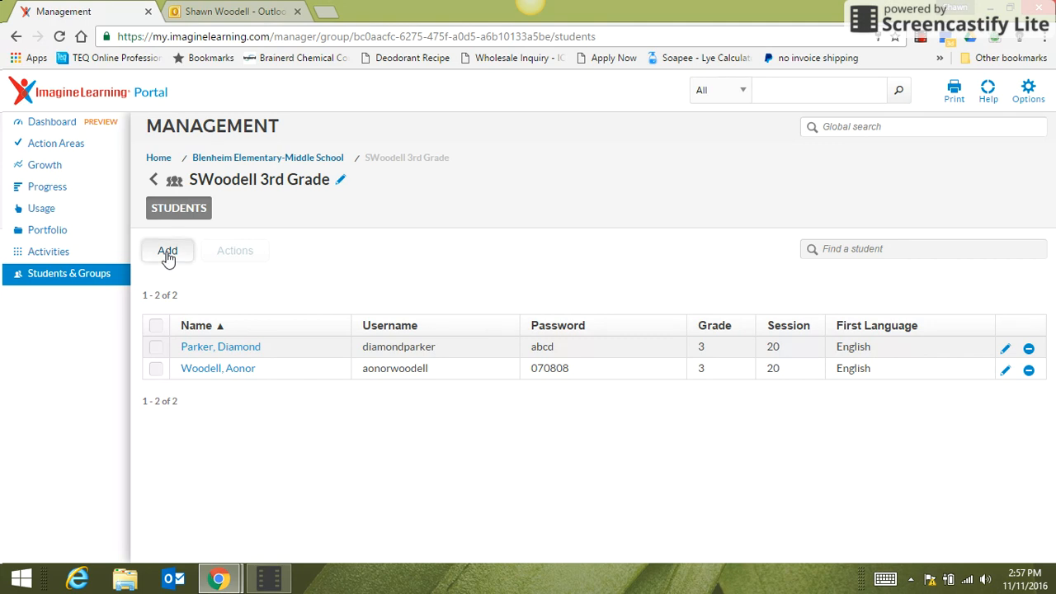
left_click(169, 250)
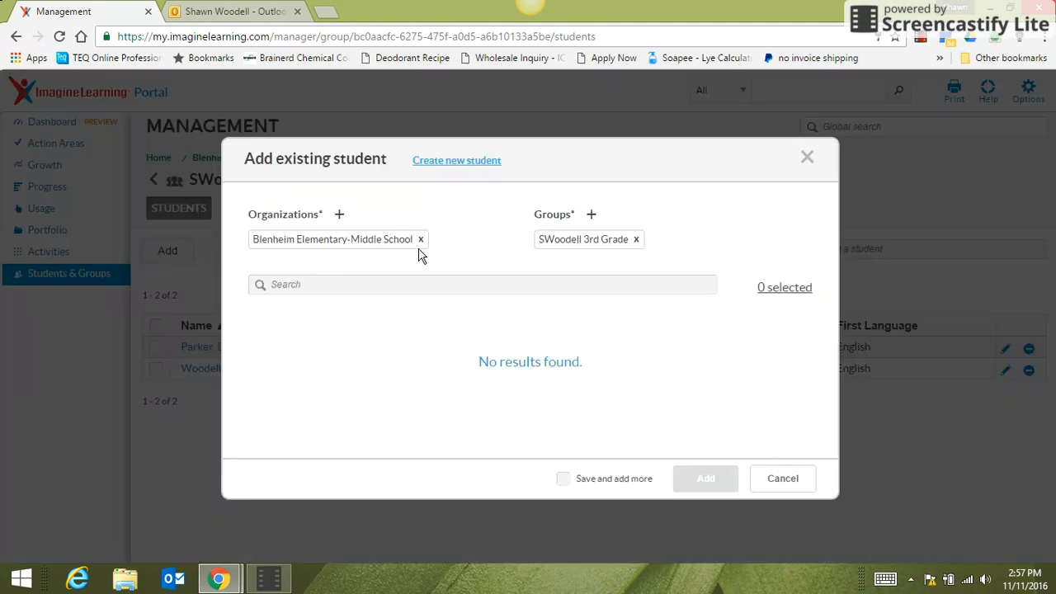
mouse_move(421, 279)
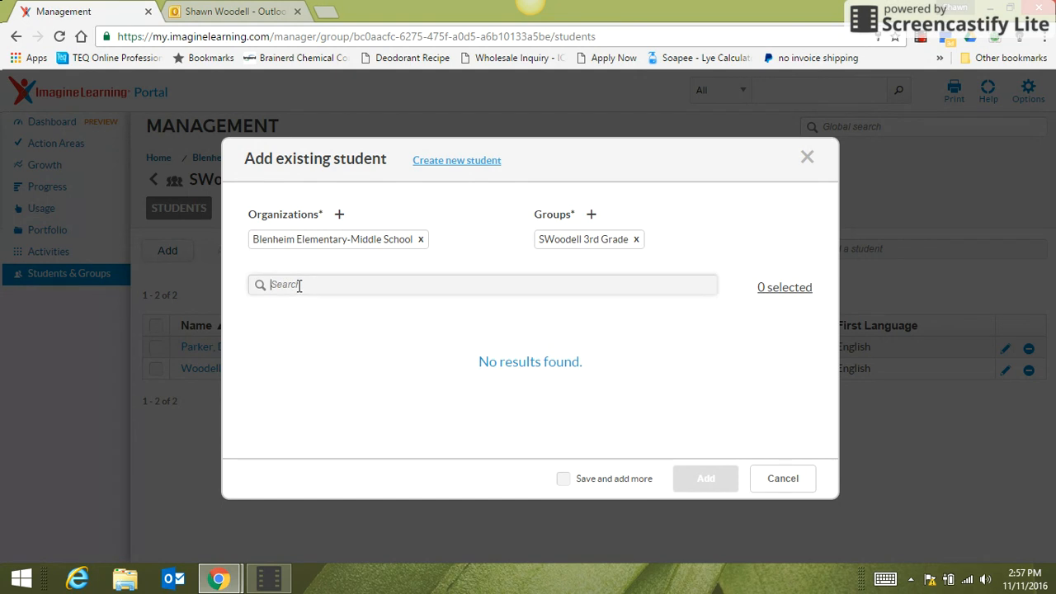
type("brigman")
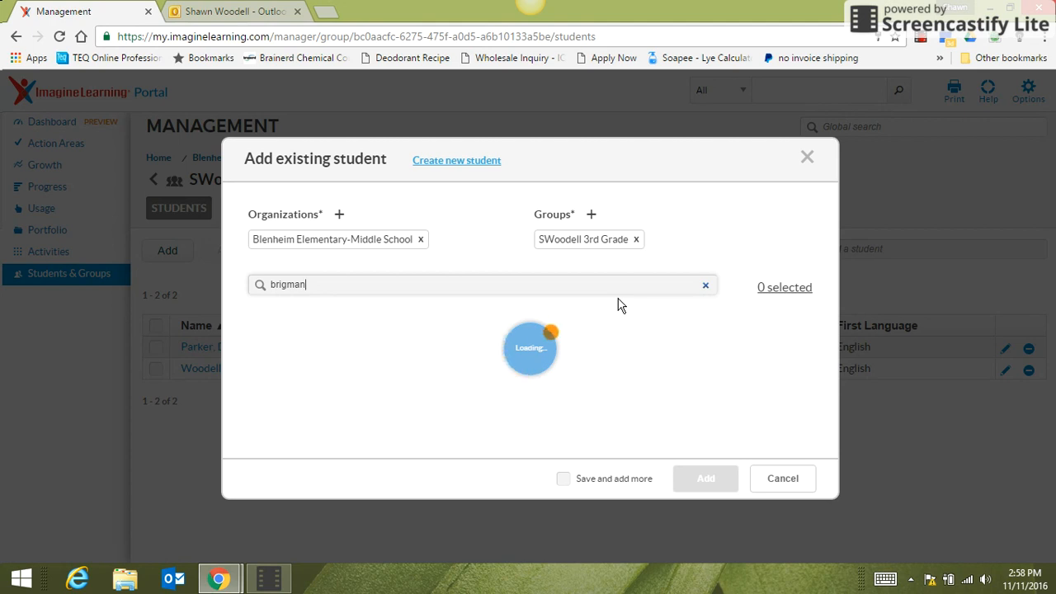
type("brigman")
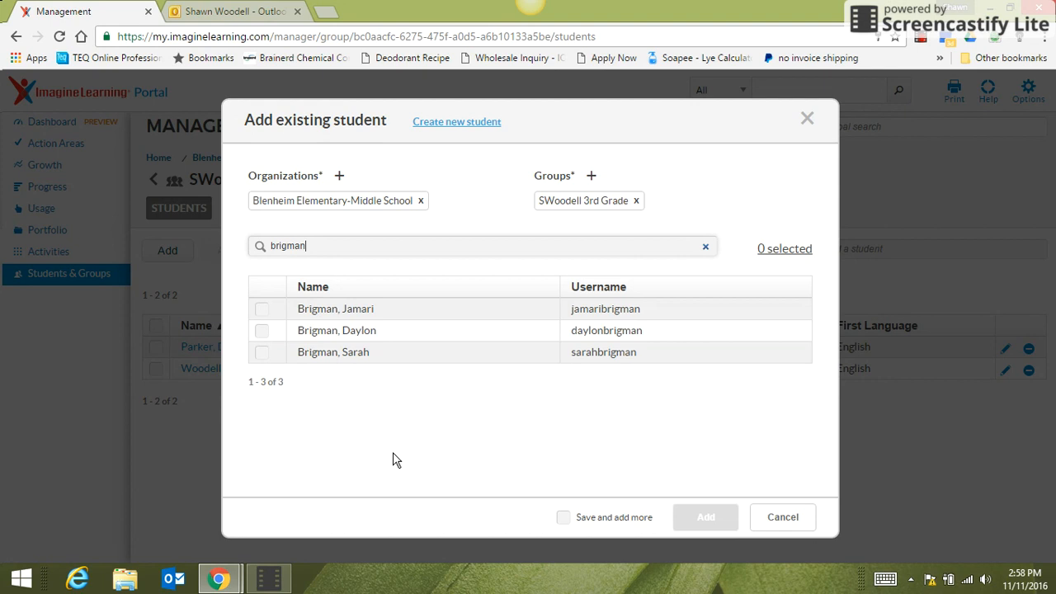
mouse_move(316, 361)
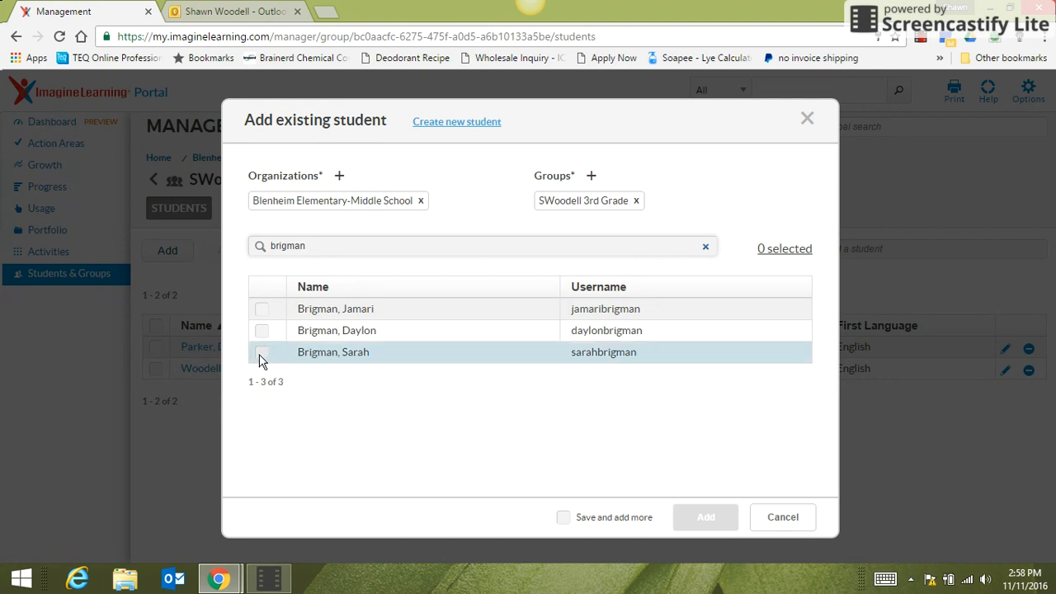
left_click(260, 351)
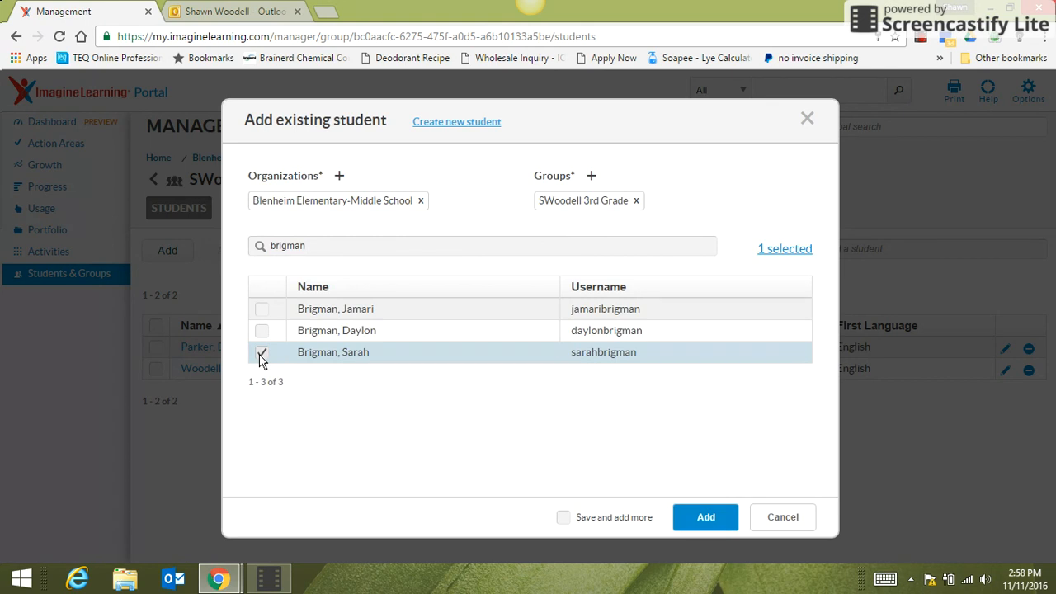
left_click(261, 353)
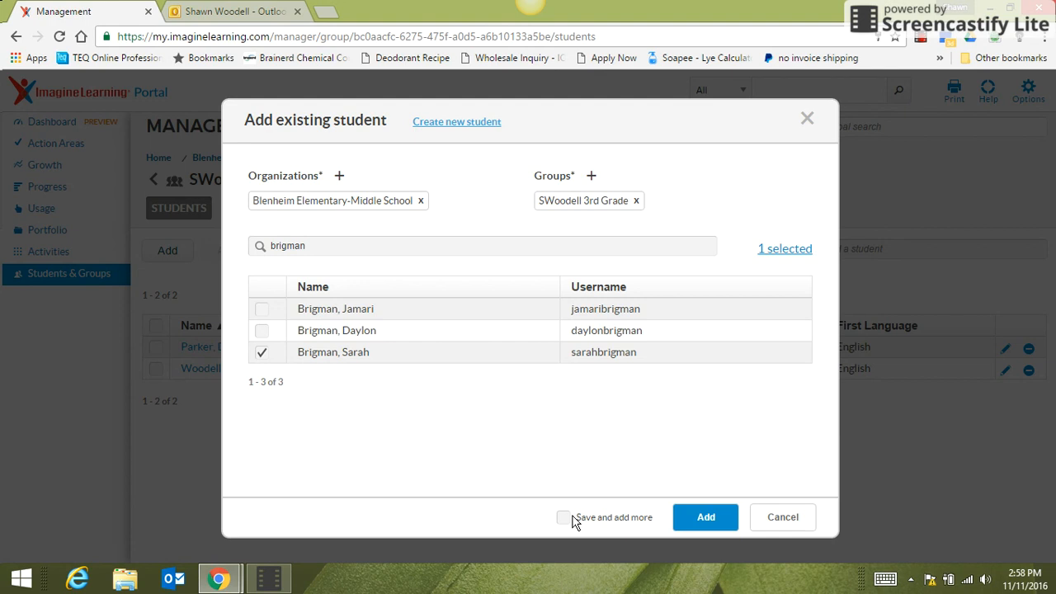
left_click(565, 518)
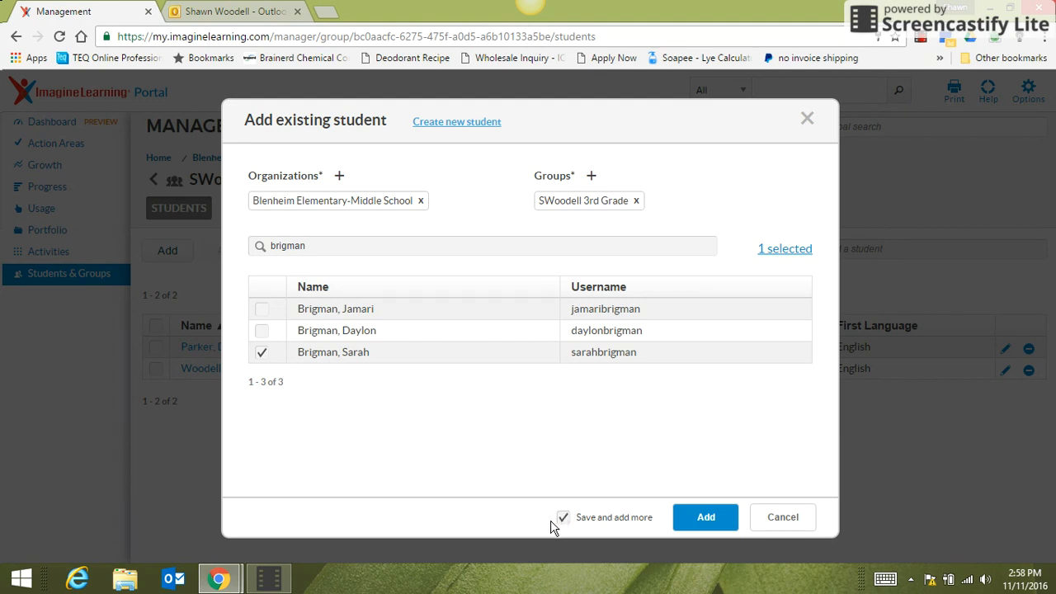
left_click(563, 518)
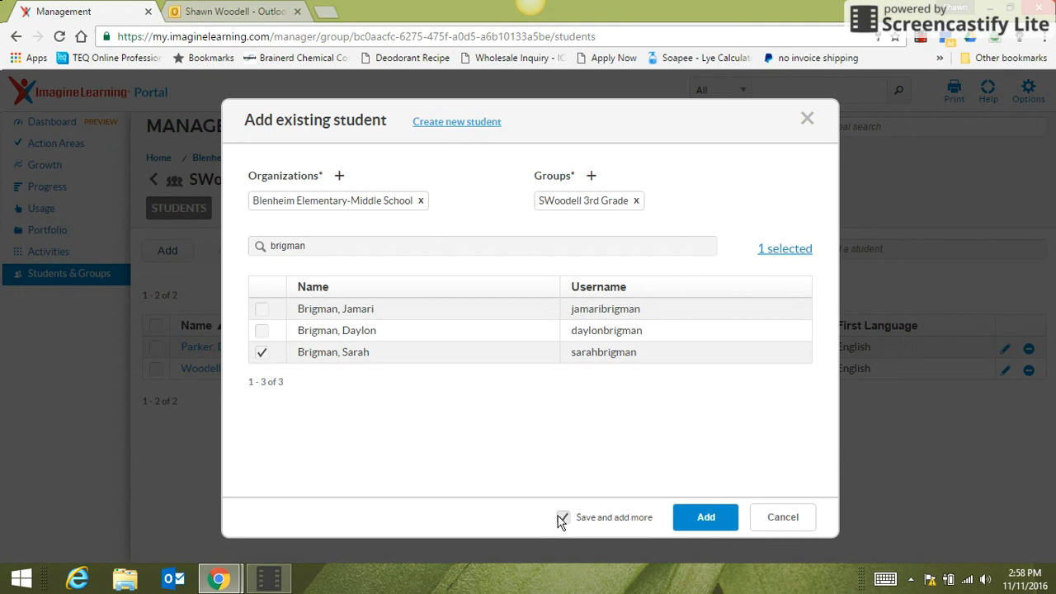
left_click(563, 518)
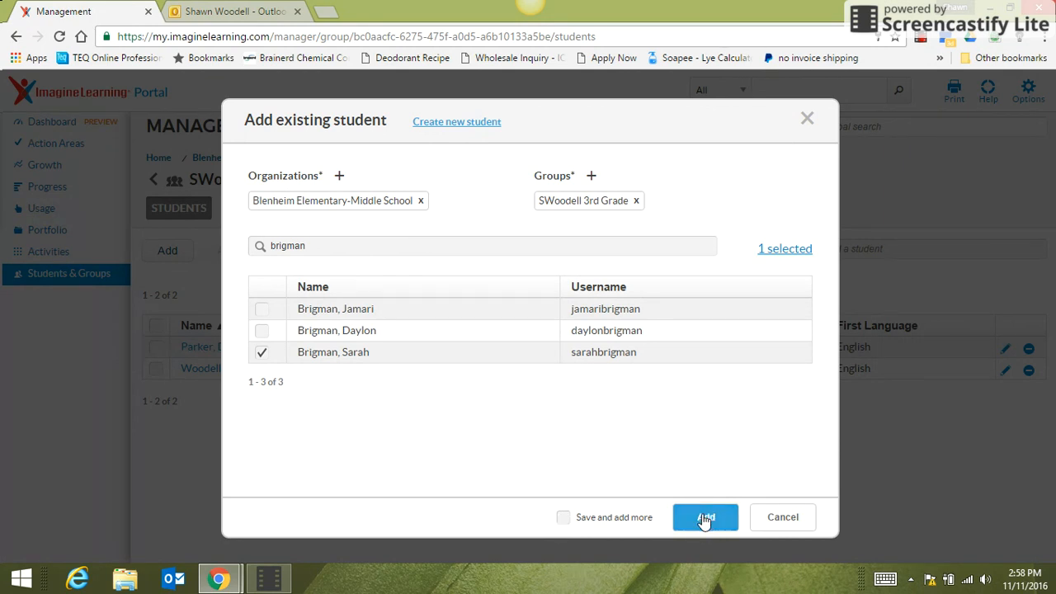
left_click(706, 518)
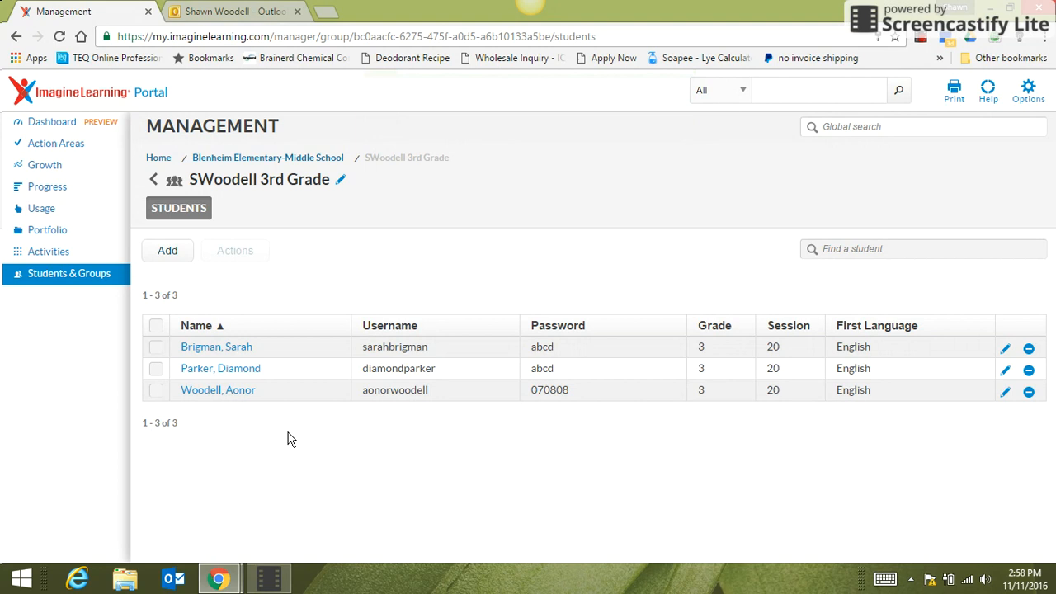
mouse_move(366, 300)
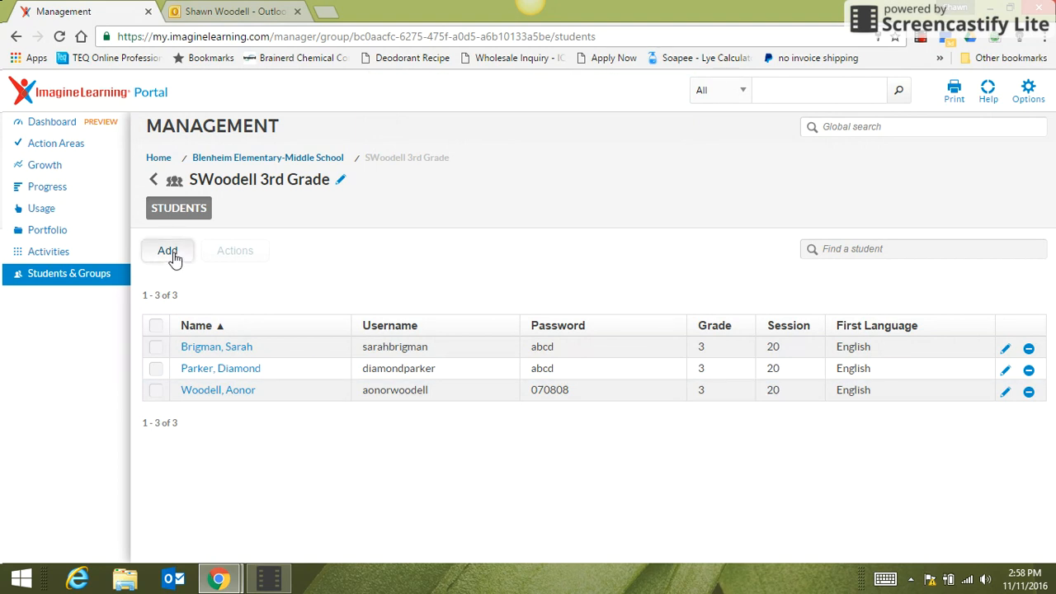
Step: Start adding another student to the SWoodell 3rd Grade group
left_click(167, 250)
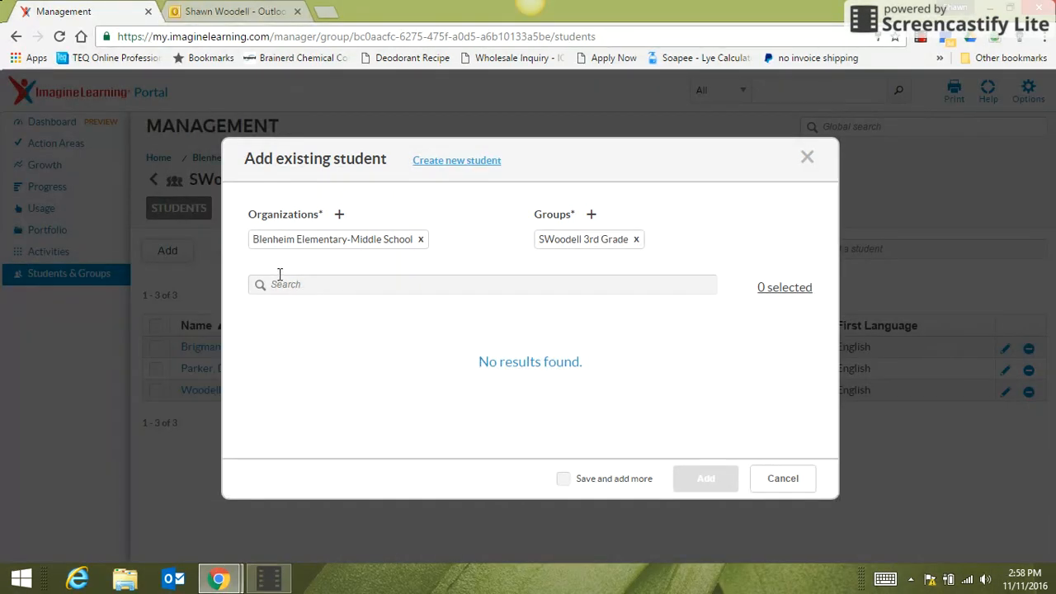
mouse_move(404, 168)
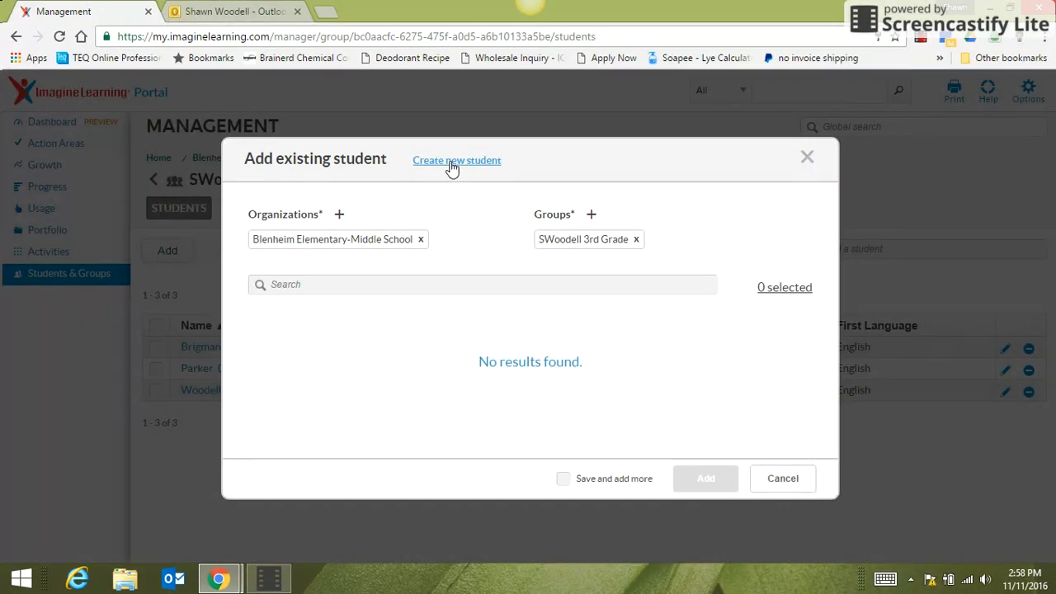
left_click(455, 160)
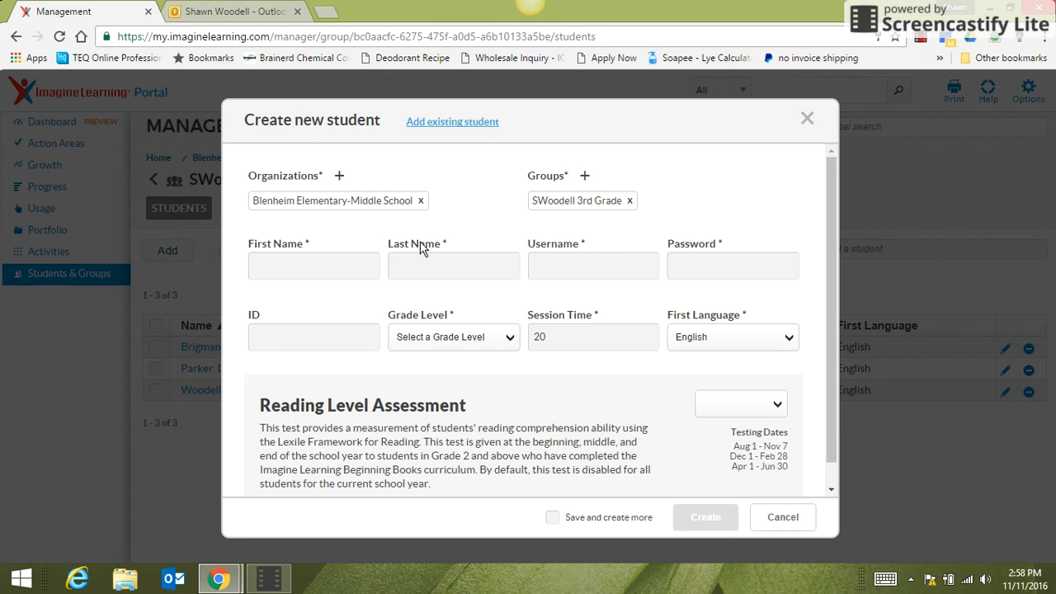
left_click(313, 266)
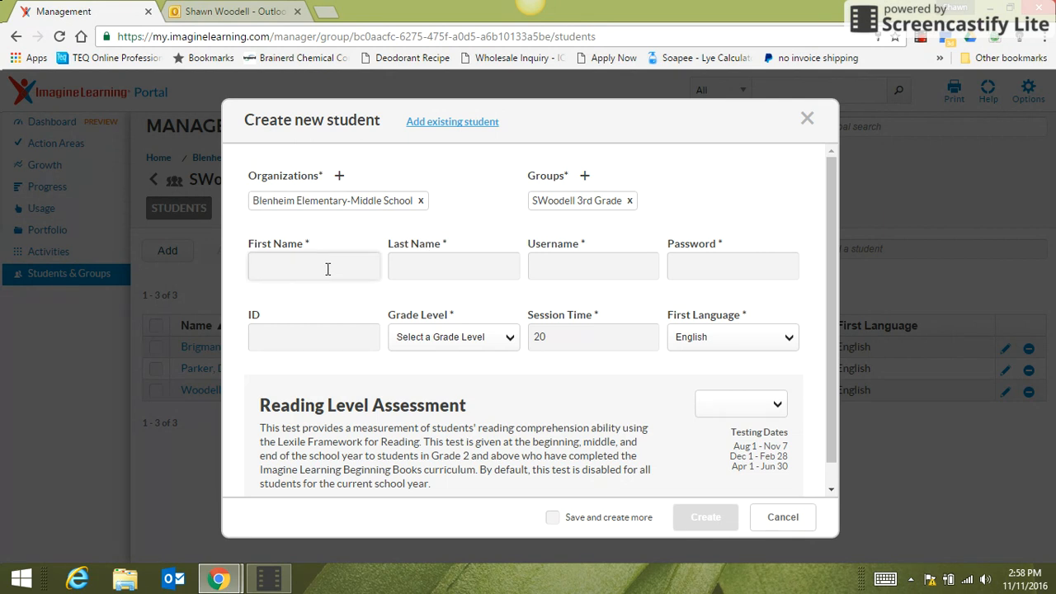
left_click(313, 265)
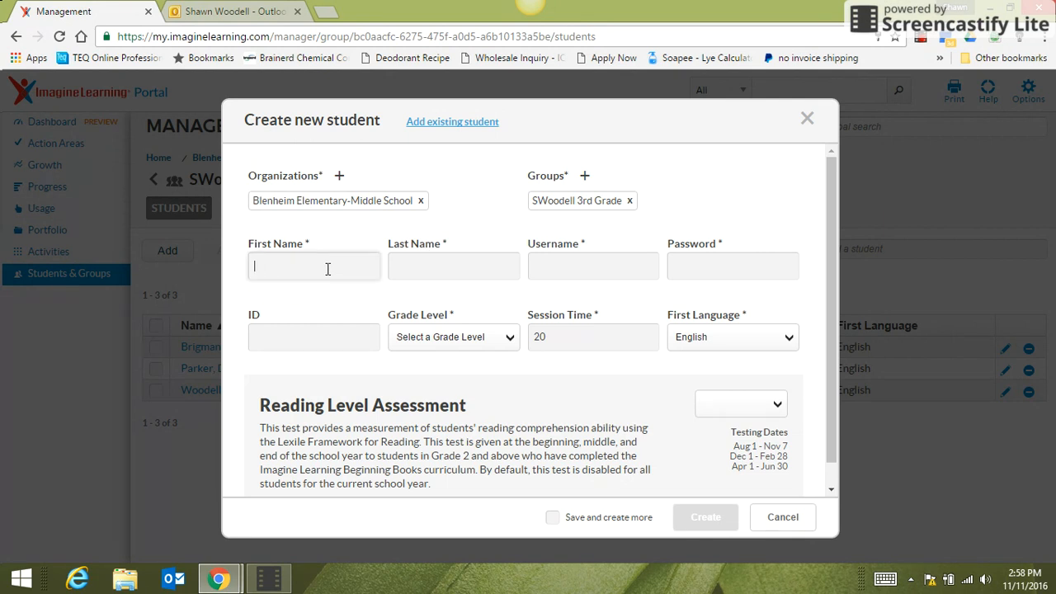
type("Ronals")
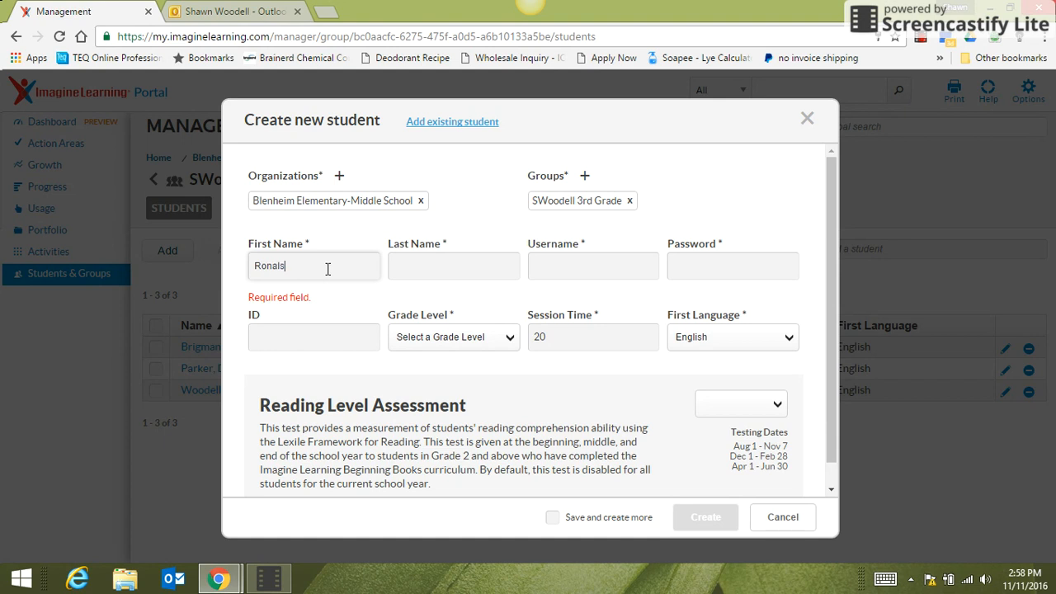
type("La")
type("d")
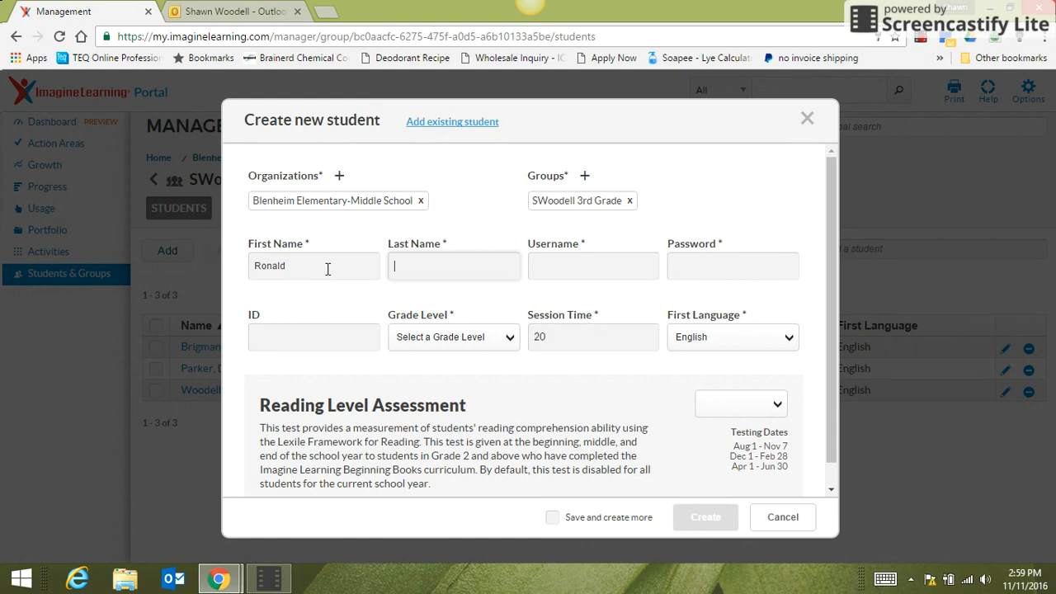
type("H")
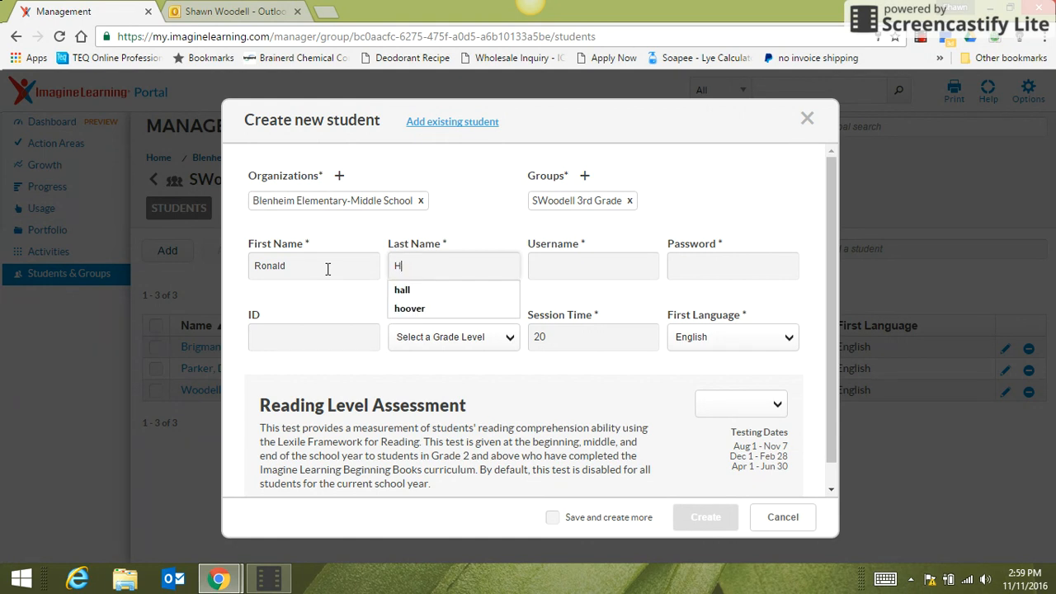
type("imlock")
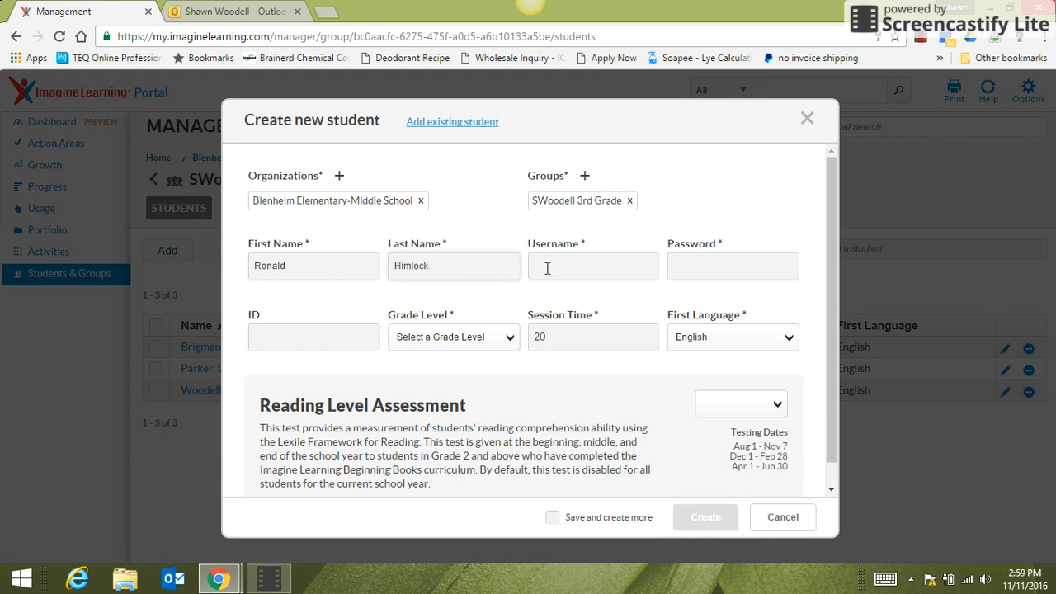
type("ronaldhimlo")
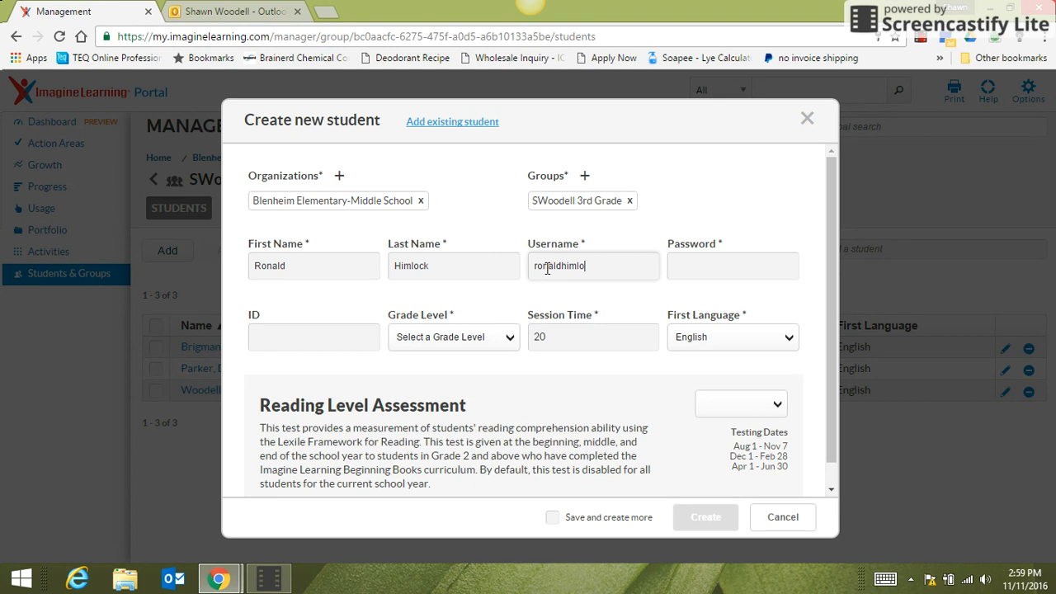
type("abc")
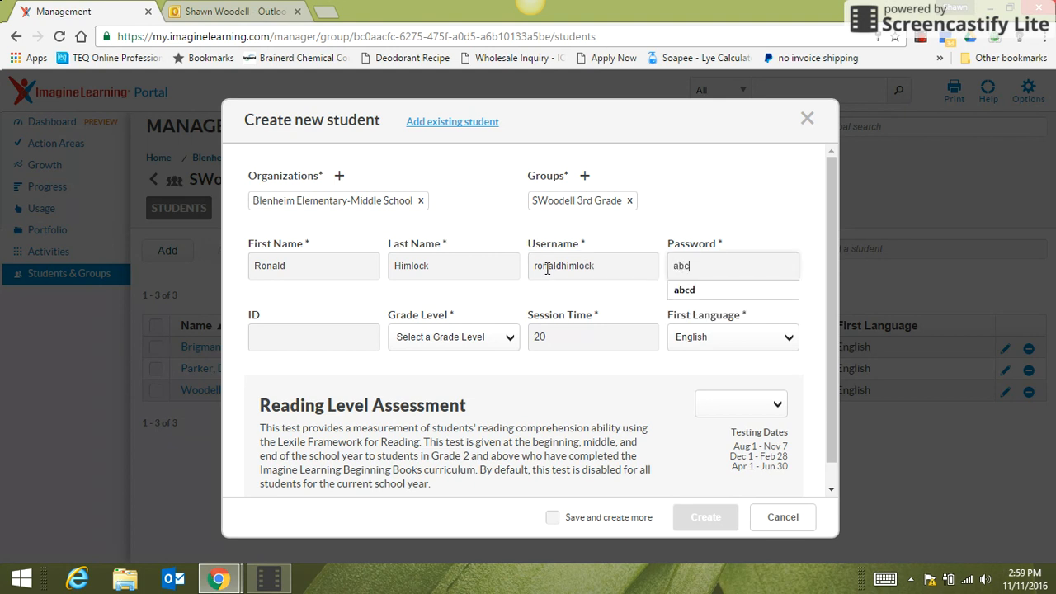
left_click(732, 290)
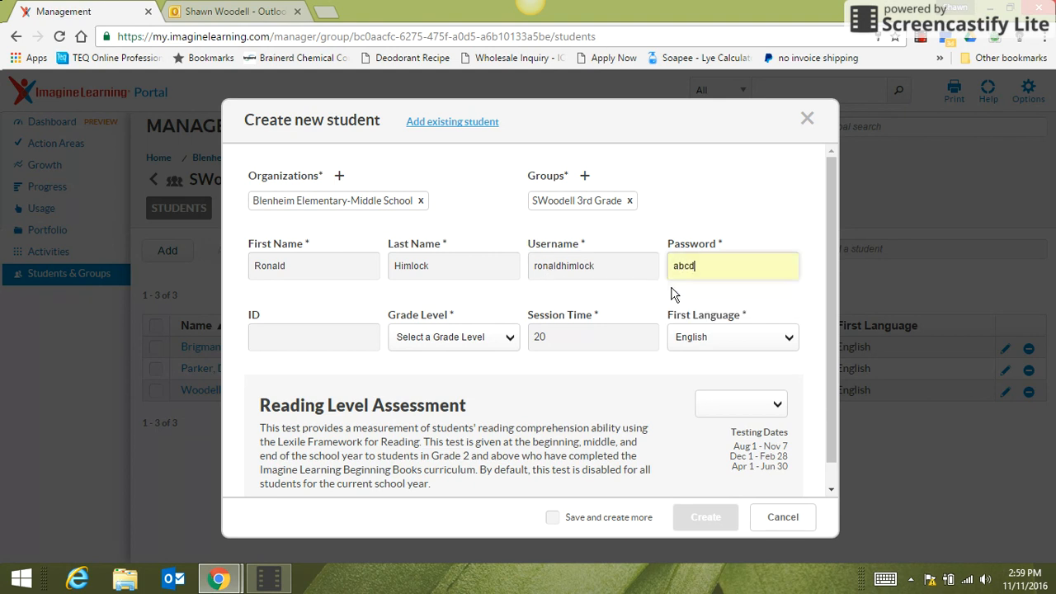
Step: Set Grade 3, enable Reading Level Assessment, and submit the new student
left_click(453, 337)
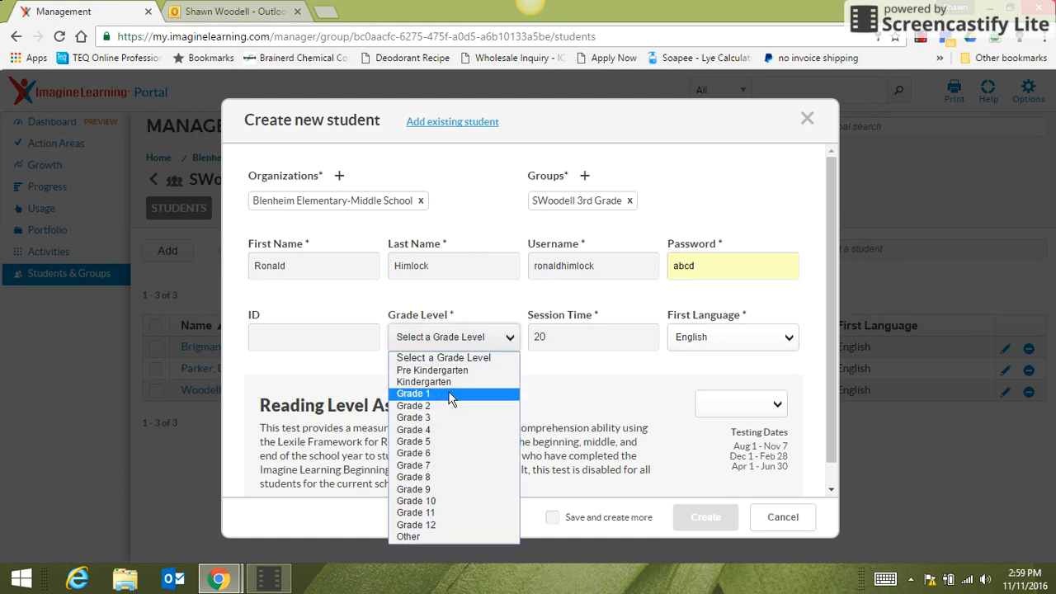
left_click(412, 415)
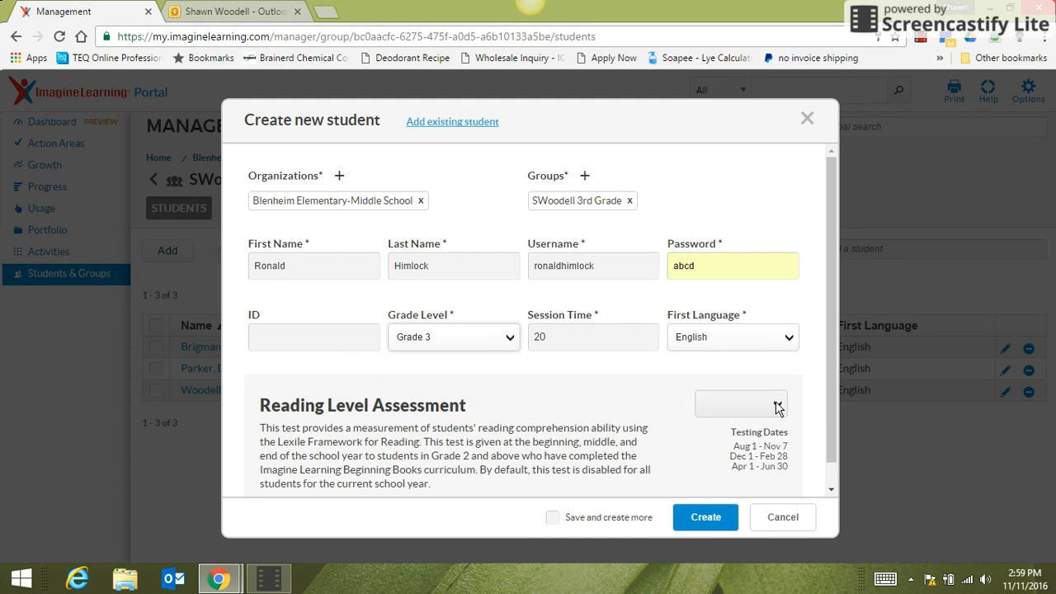
left_click(739, 402)
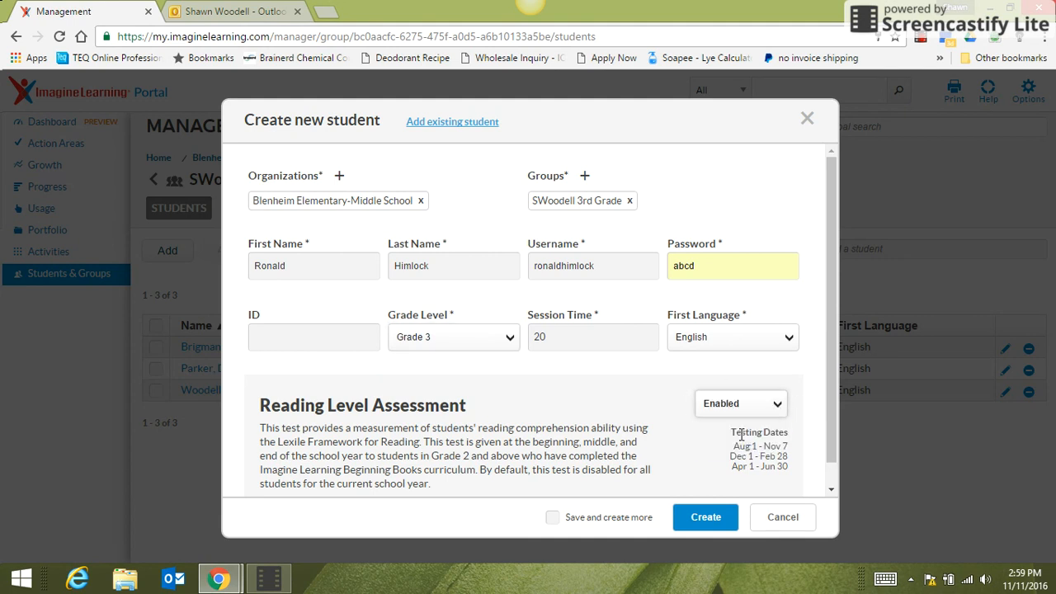
mouse_move(713, 488)
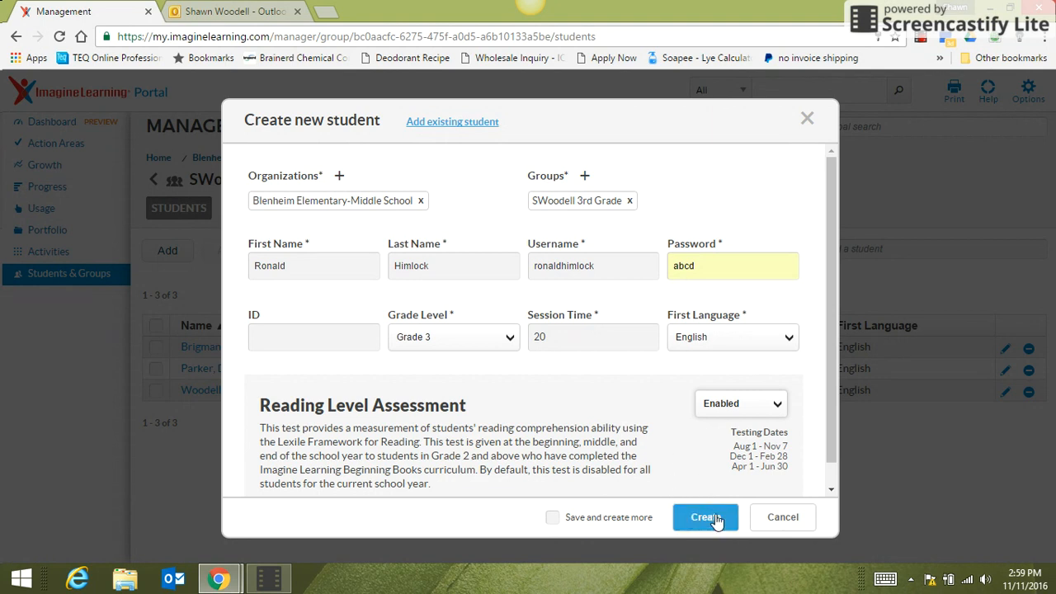
left_click(706, 518)
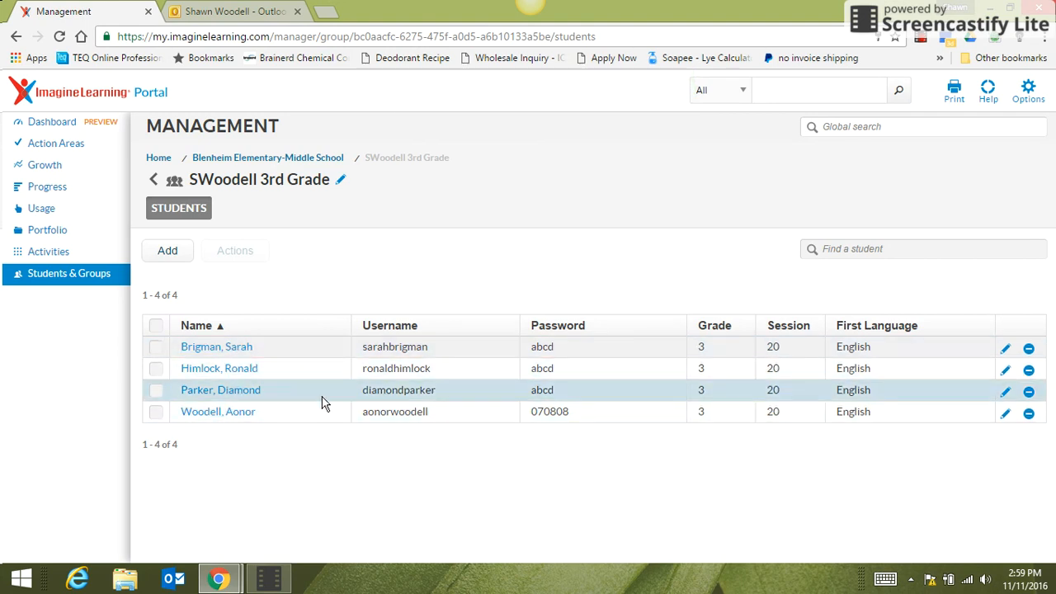
mouse_move(506, 482)
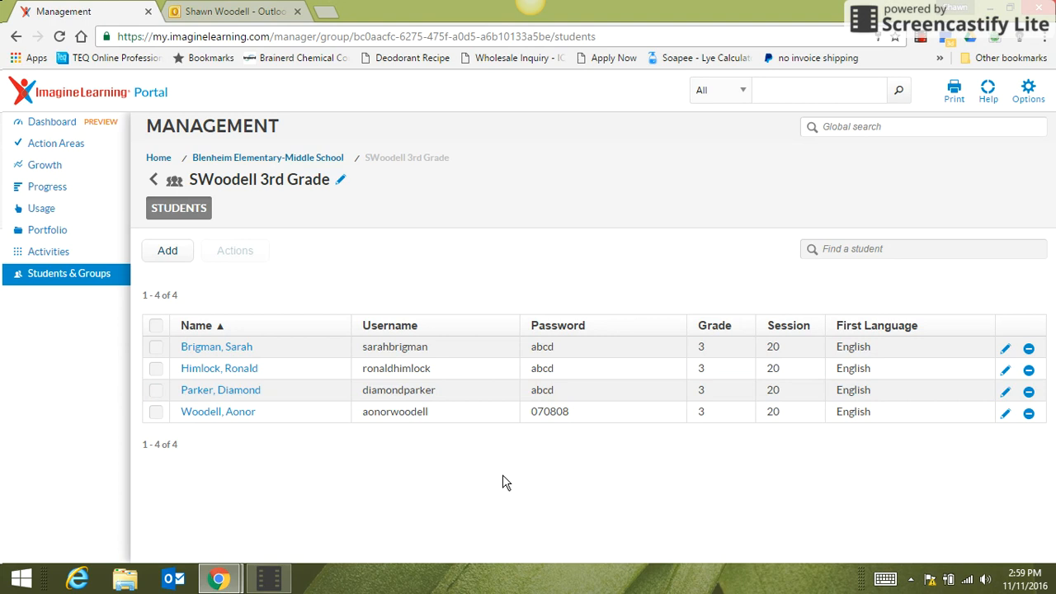
mouse_move(987, 479)
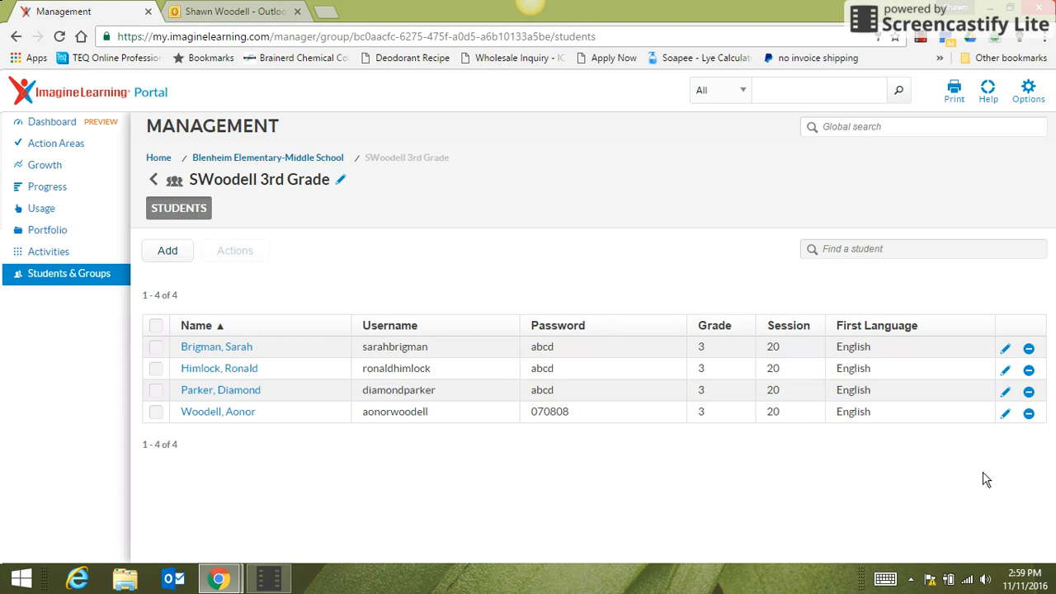
mouse_move(983, 483)
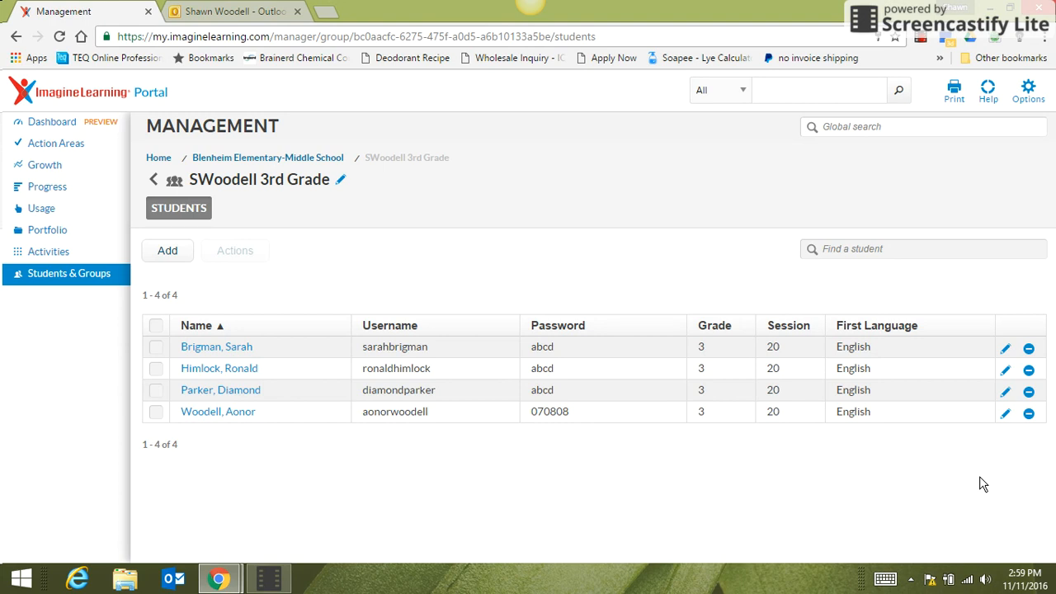
mouse_move(630, 205)
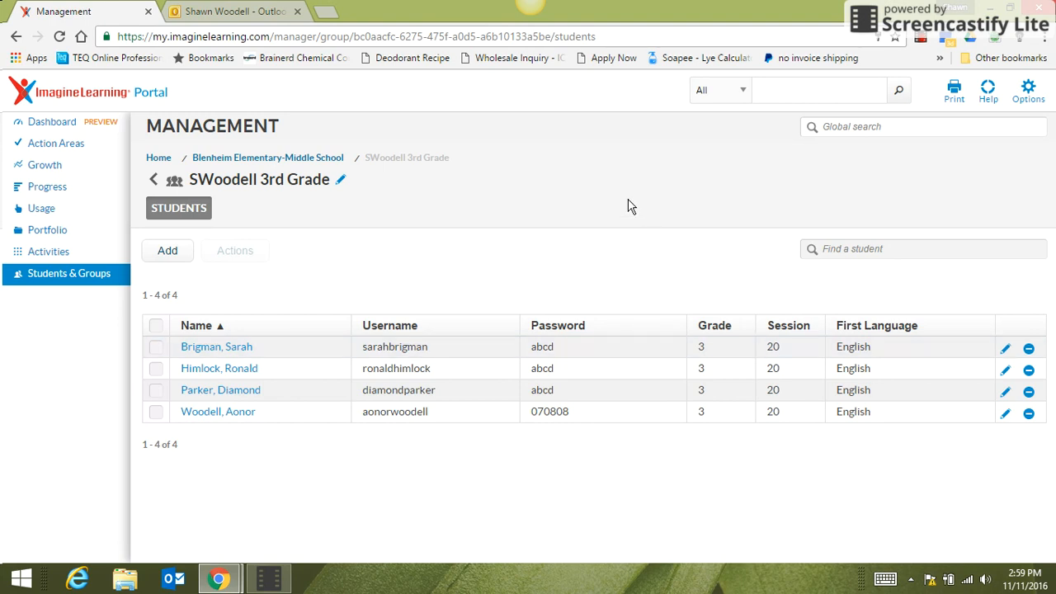
mouse_move(917, 46)
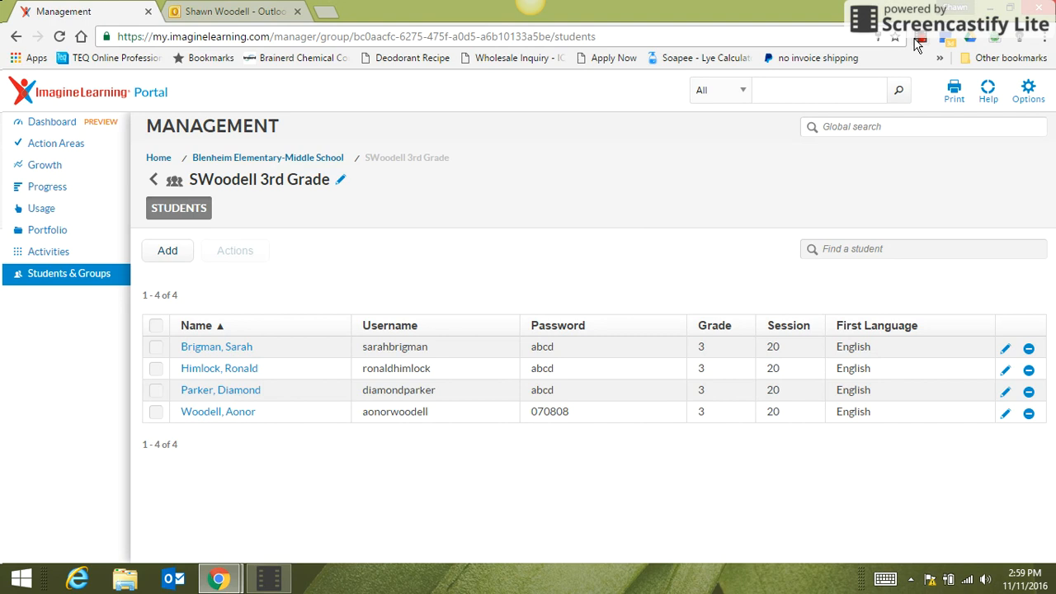